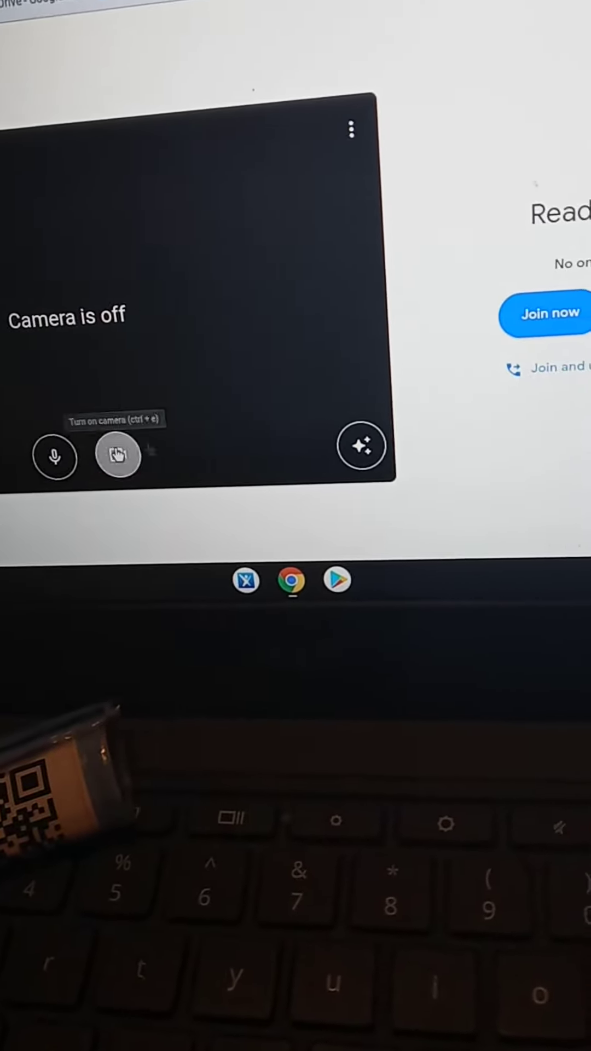
- Turn the camera on so the live video preview shows before joining
click(117, 456)
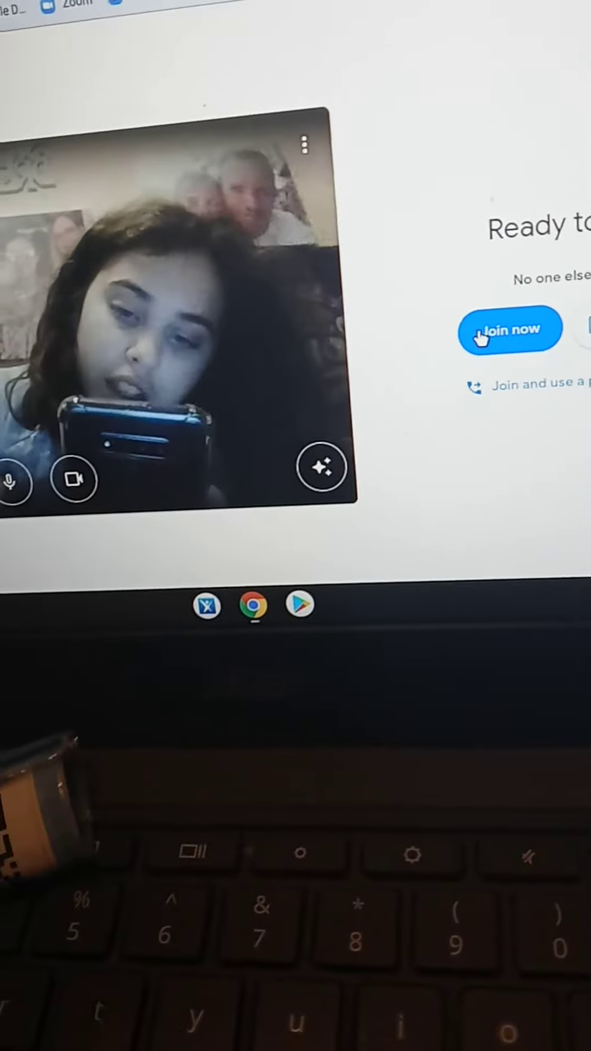